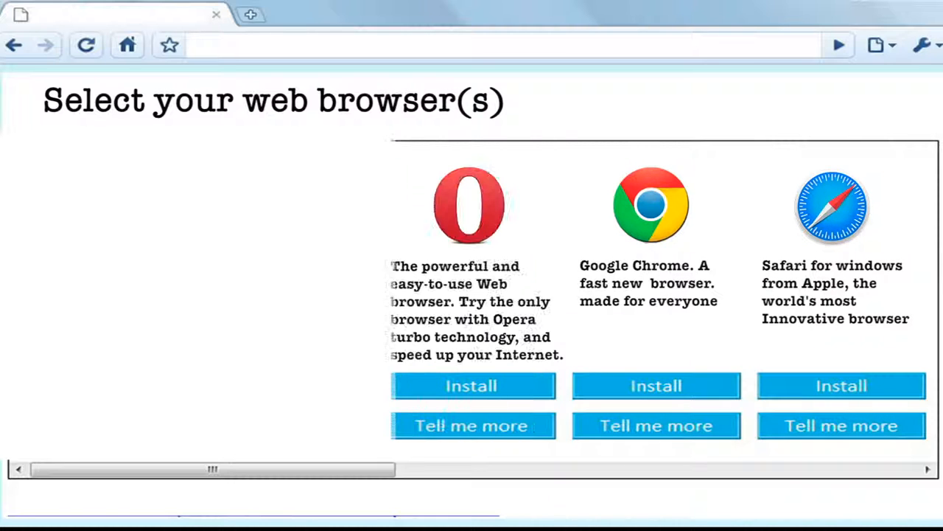
Advance from the 'Select your web browser(s)' slide to the 'Step 1.' Windows 10 start screen slide
scroll("left", 3)
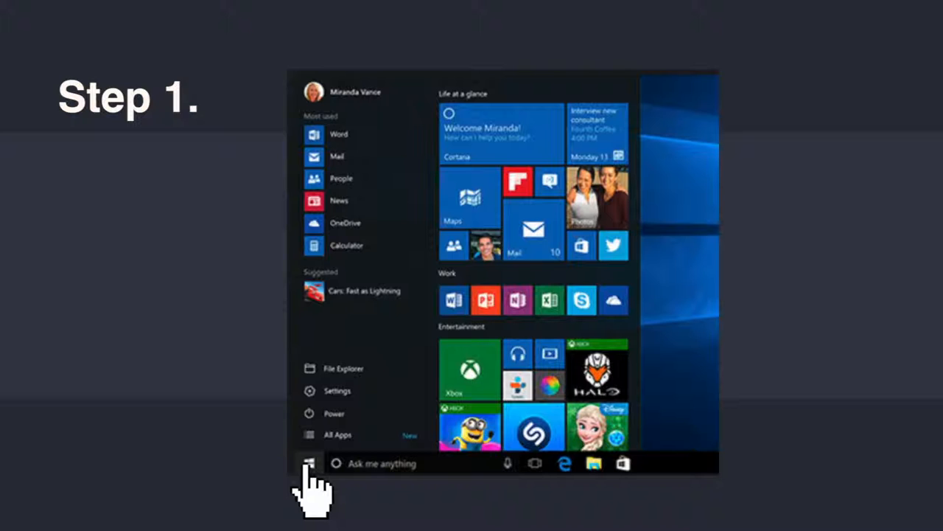
Finish the Step slides and switch to the 'List of Top web Browsers present online' article
right_click(310, 463)
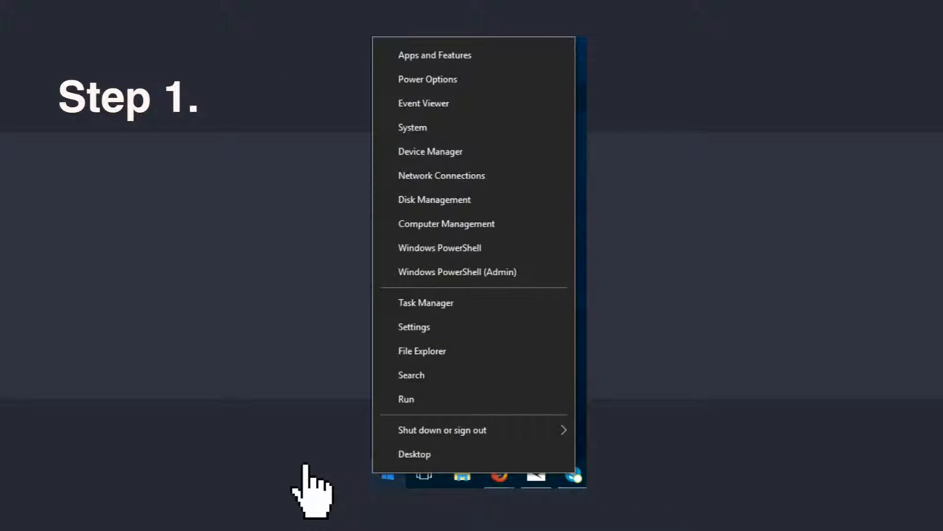
mouse_move(339, 413)
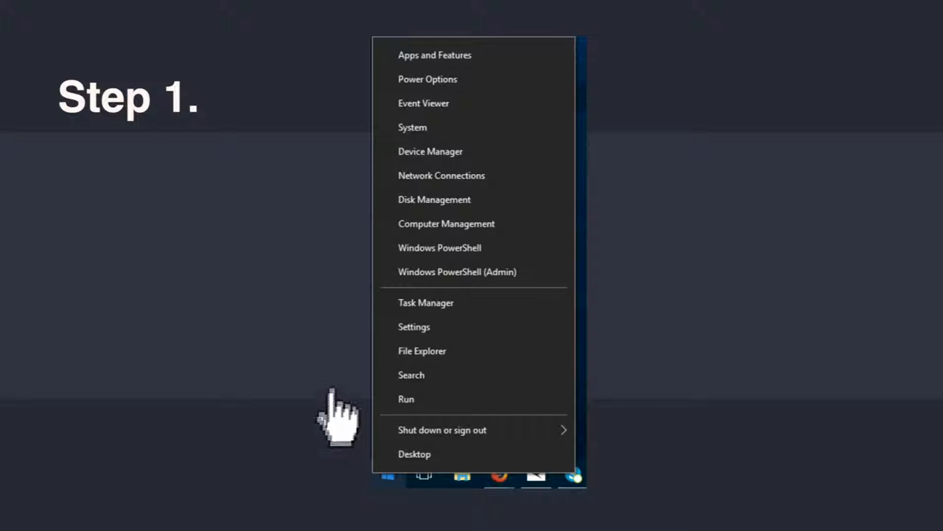
mouse_move(427, 159)
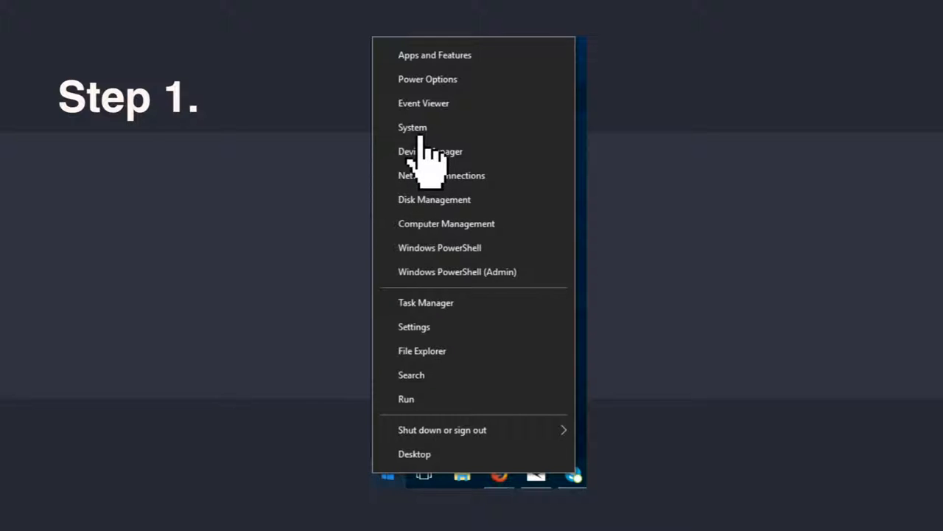
left_click(413, 127)
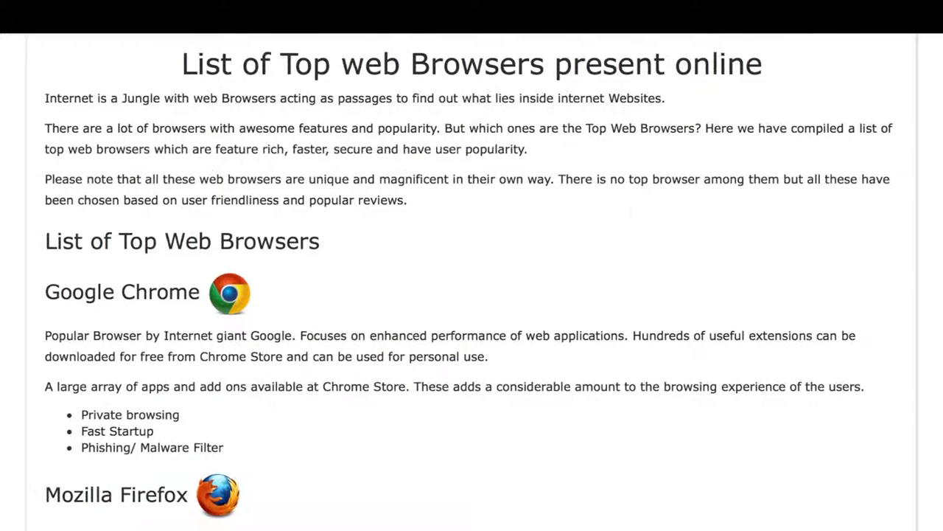
Scroll the article past Chrome, Firefox, Opera and Safari down to the Slimjet, Maxthon and SlimBrowser entries
scroll("down", 3)
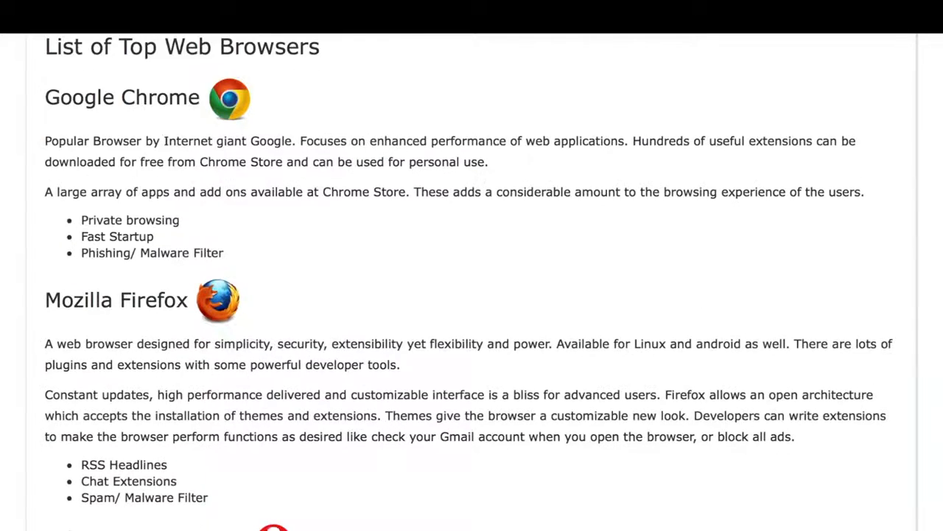
scroll("down", 3)
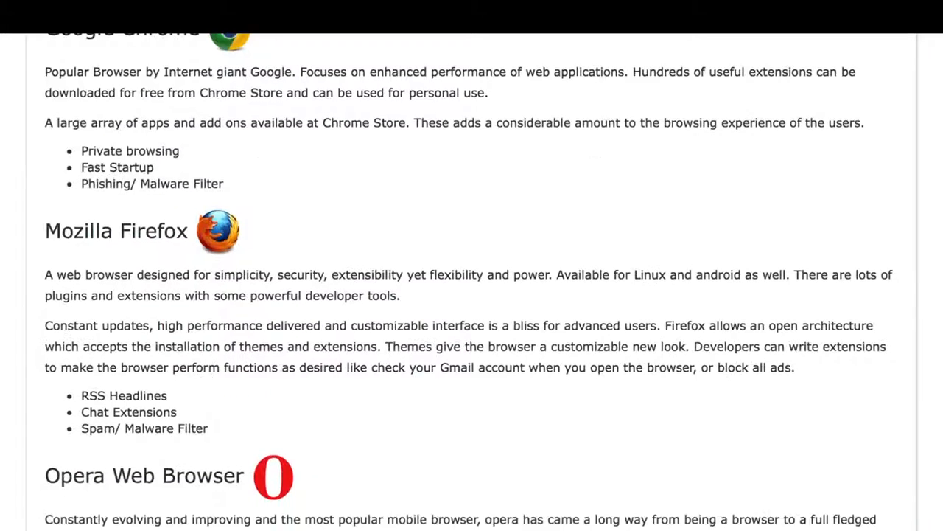
scroll("down", 3)
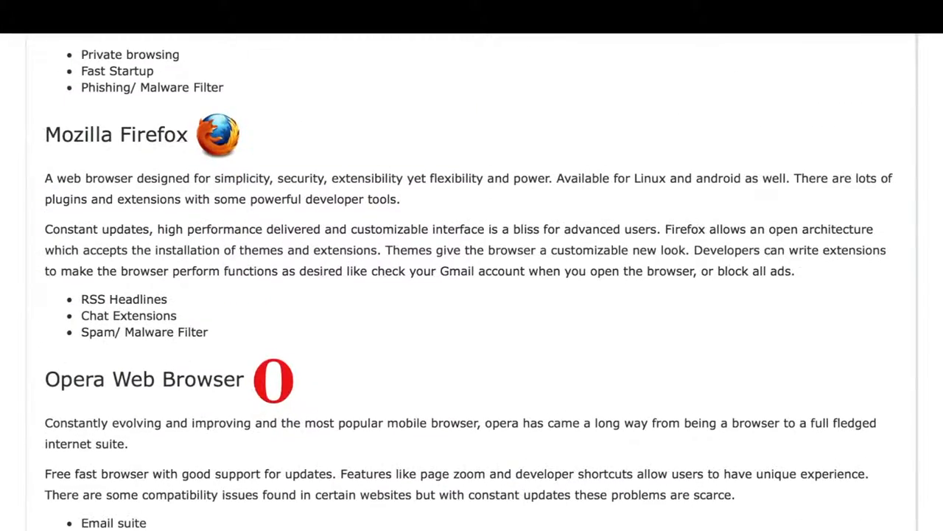
scroll("down", 3)
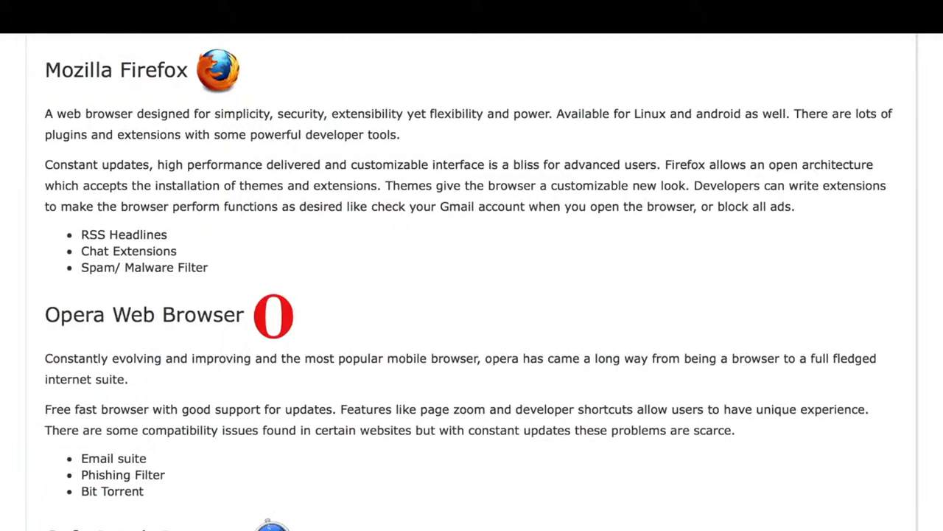
scroll("down", 3)
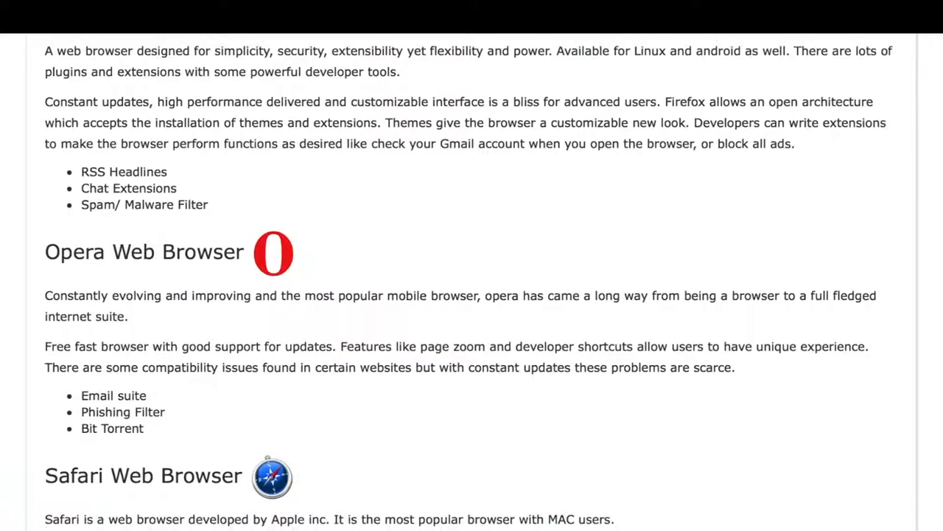
scroll("down", 3)
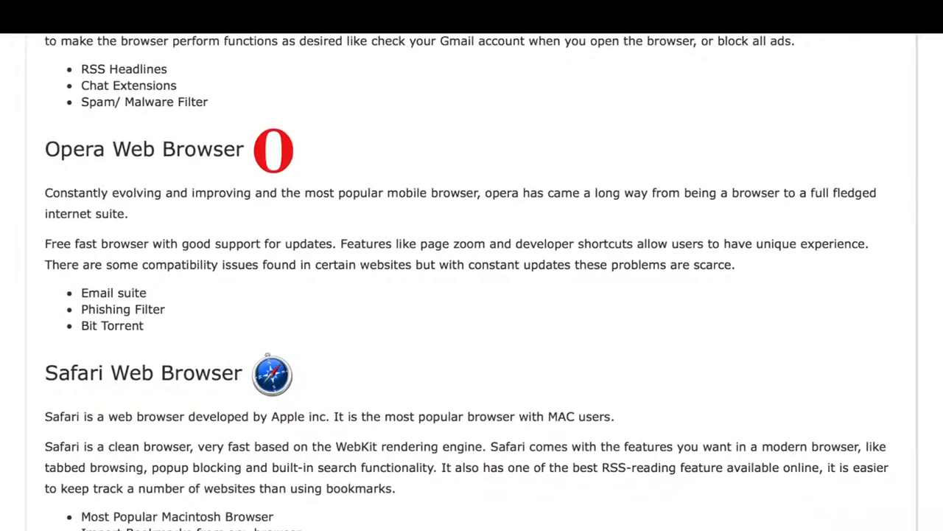
scroll("down", 3)
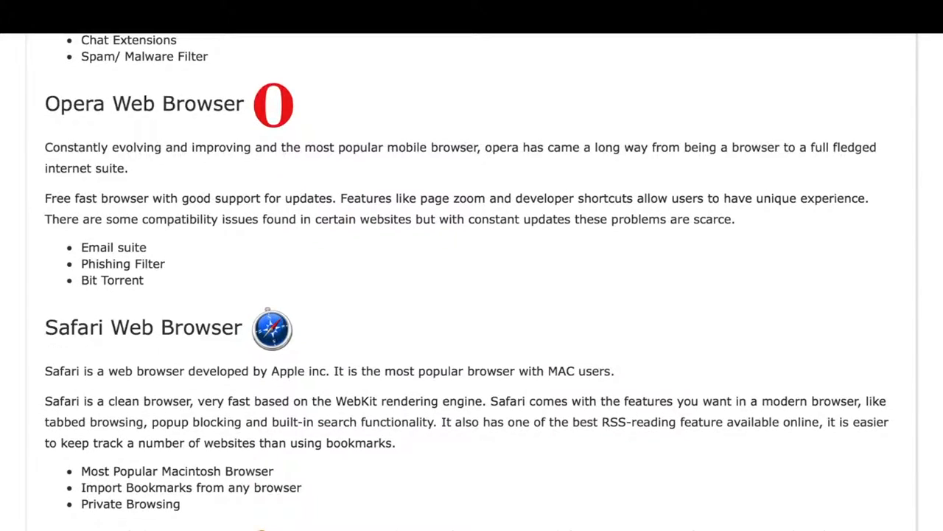
scroll("down", 3)
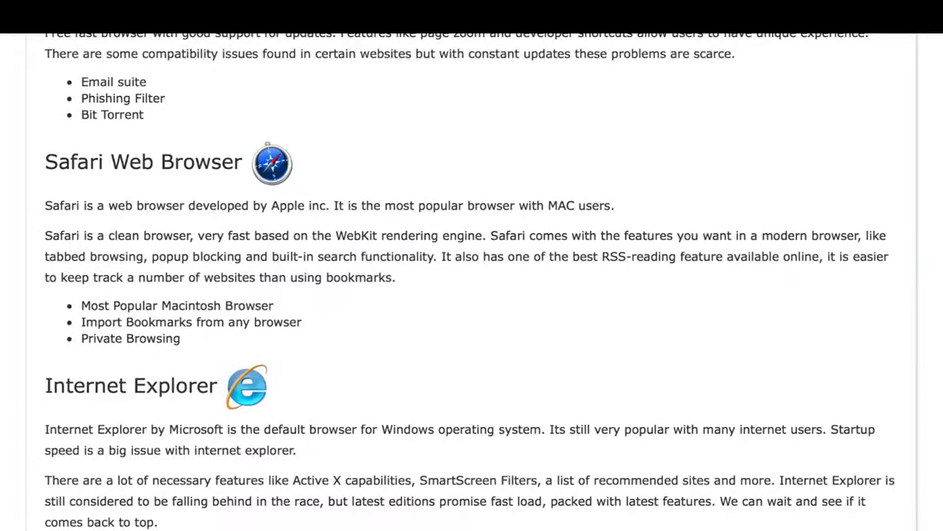
scroll("down", 3)
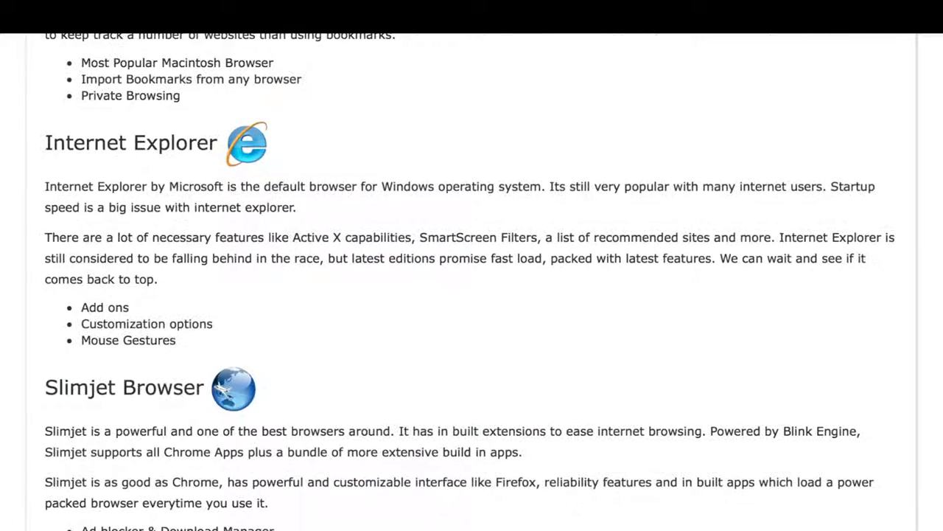
scroll("down", 3)
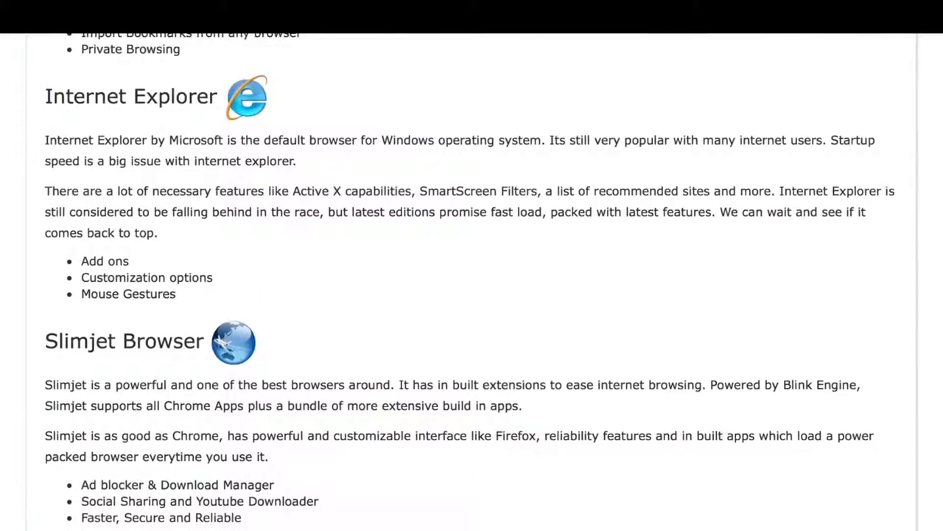
scroll("down", 3)
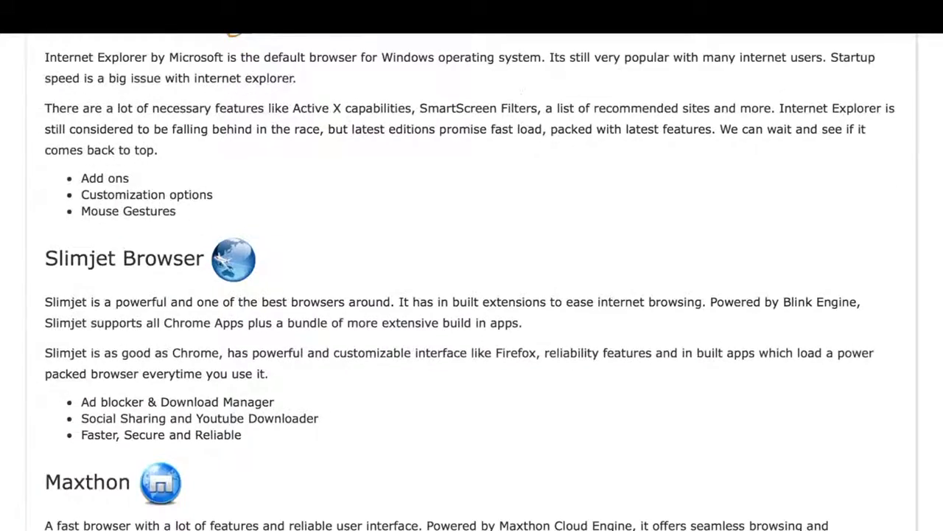
scroll("down", 3)
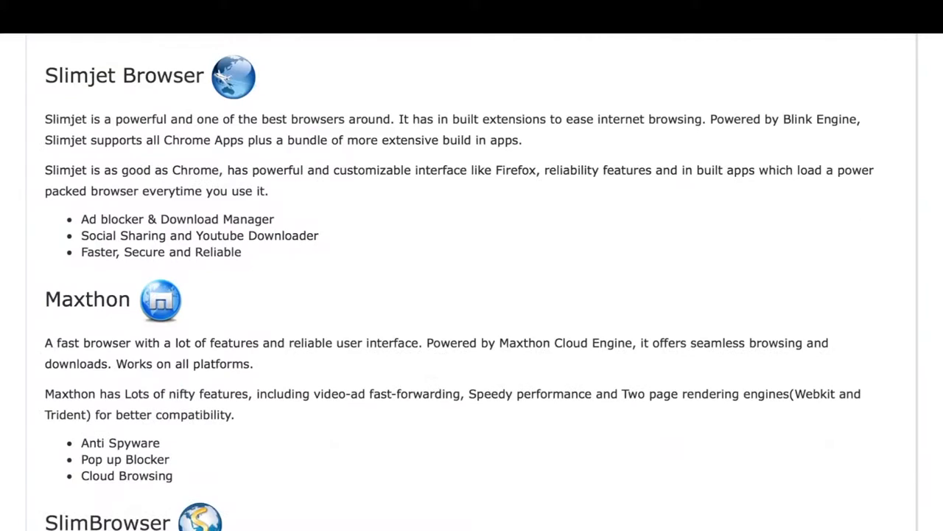
scroll("down", 3)
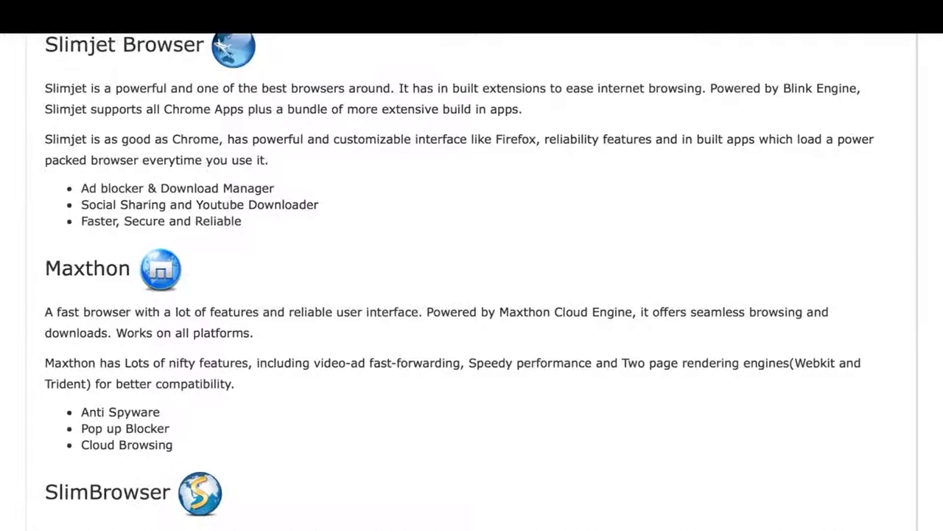
scroll("down", 3)
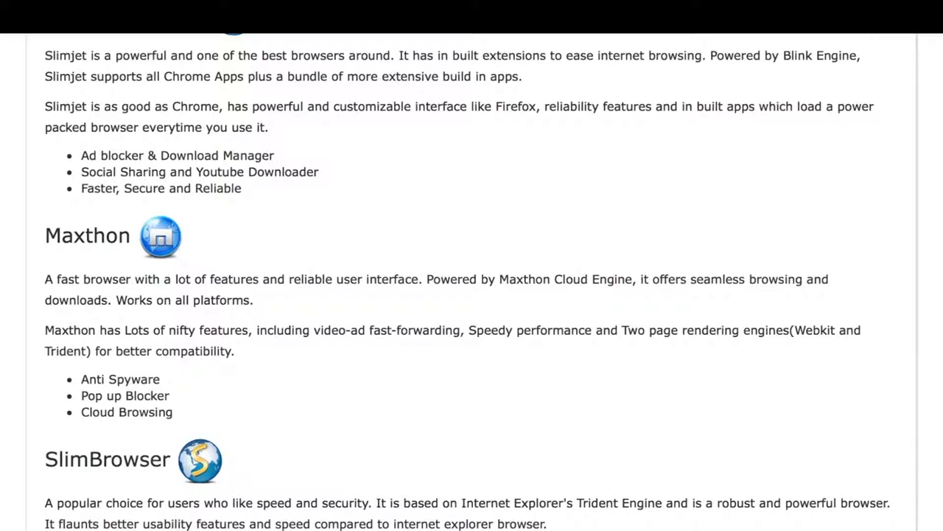